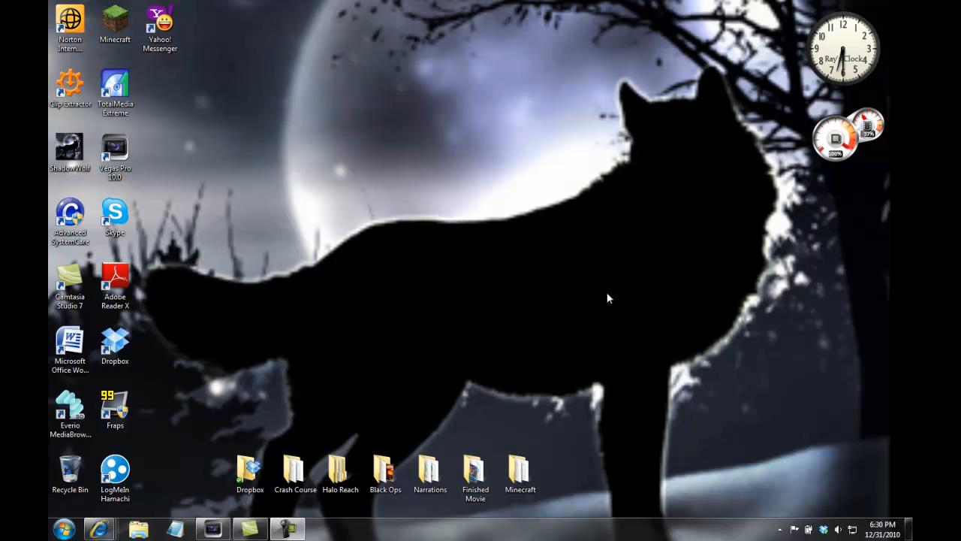
Browse the Minecraft folder, briefly bringing up and dismissing its right-click options.
{"action": "left_click", "coordinate": [520, 473]}
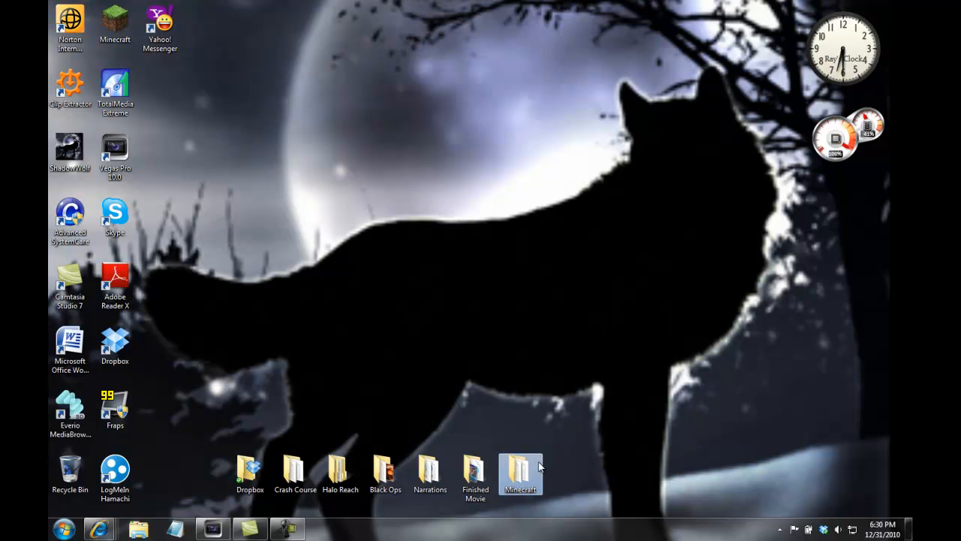
{"action": "double_click", "coordinate": [520, 469]}
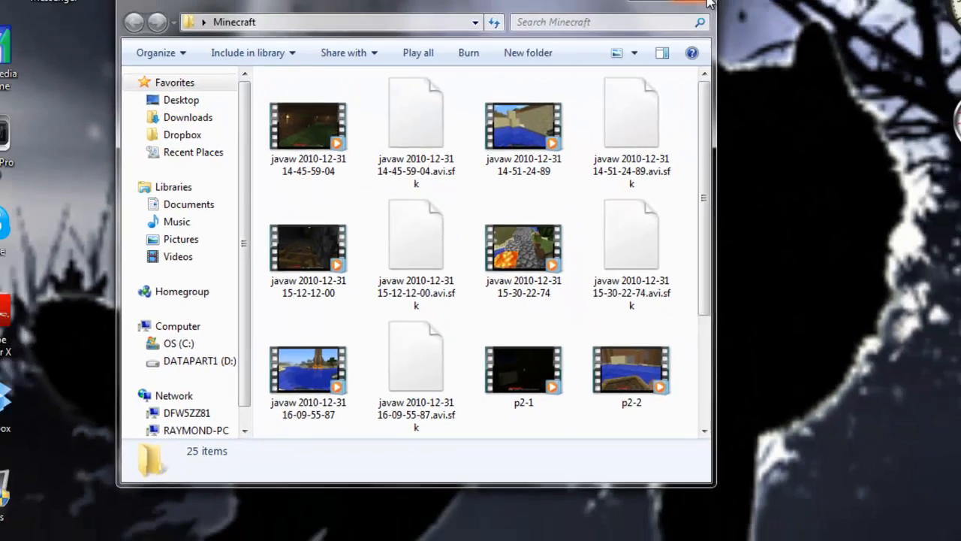
{"action": "right_click", "coordinate": [520, 473]}
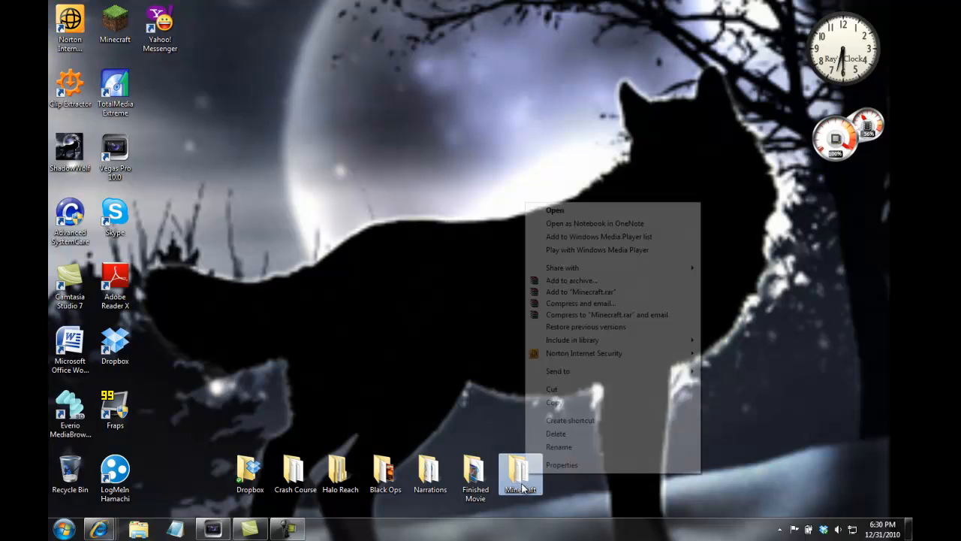
{"action": "left_click", "coordinate": [562, 466]}
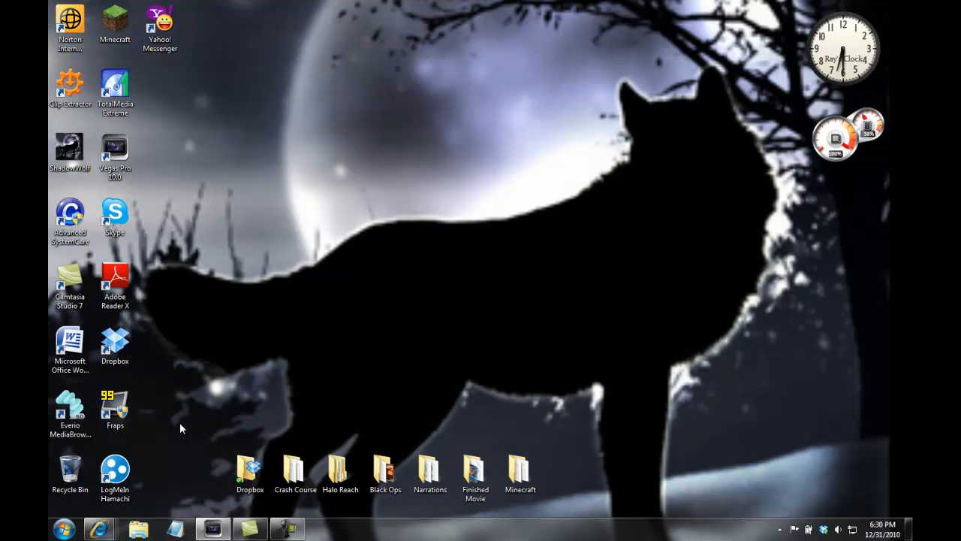
{"action": "mouse_move", "coordinate": [522, 187]}
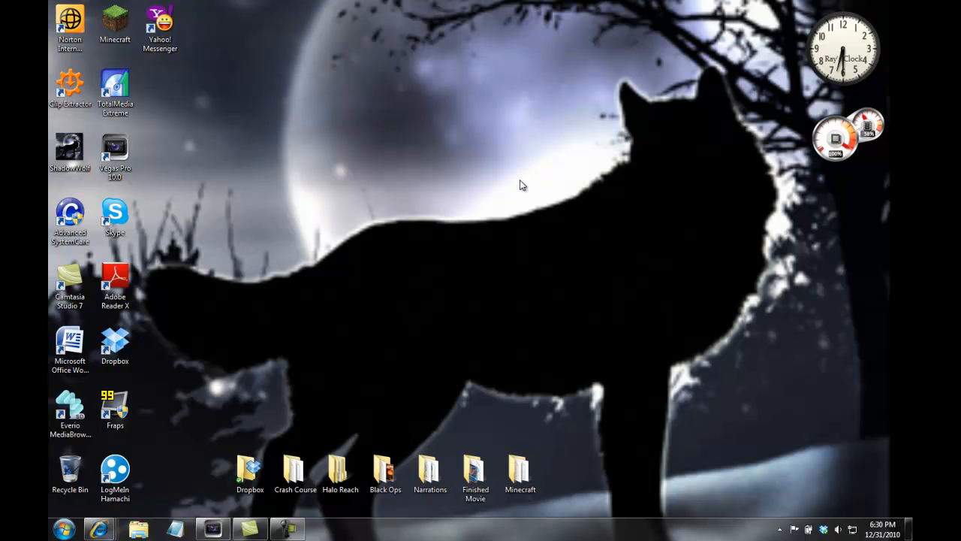
Look through the Vegas Projects folder inside Finished Movie, selecting the Crash Course 3 and MLG Pro projects.
{"action": "double_click", "coordinate": [474, 473]}
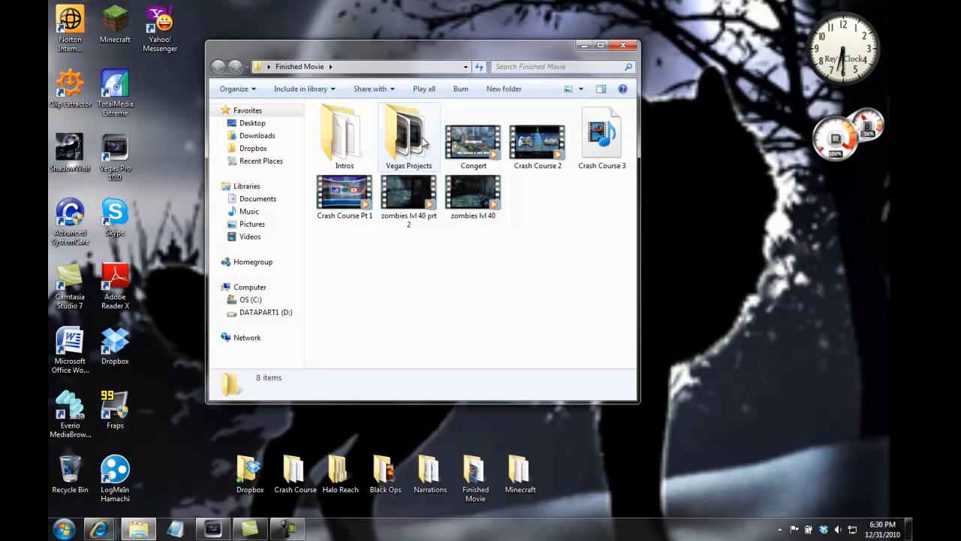
{"action": "double_click", "coordinate": [408, 135]}
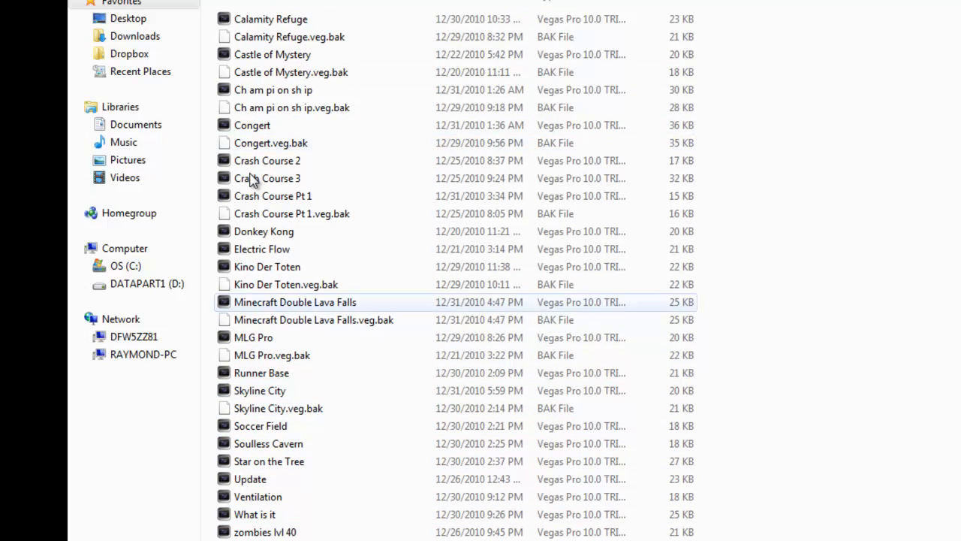
{"action": "left_click", "coordinate": [253, 337]}
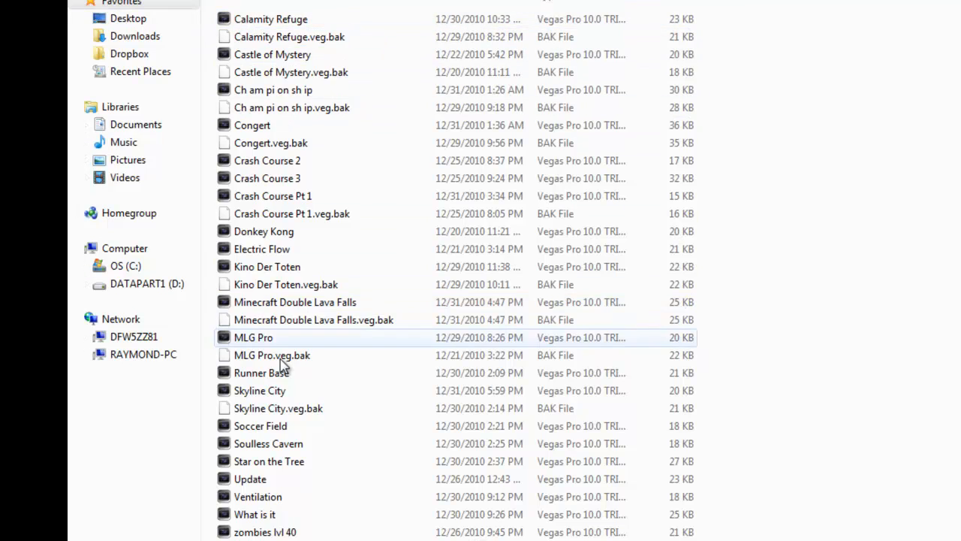
{"action": "left_click", "coordinate": [292, 214]}
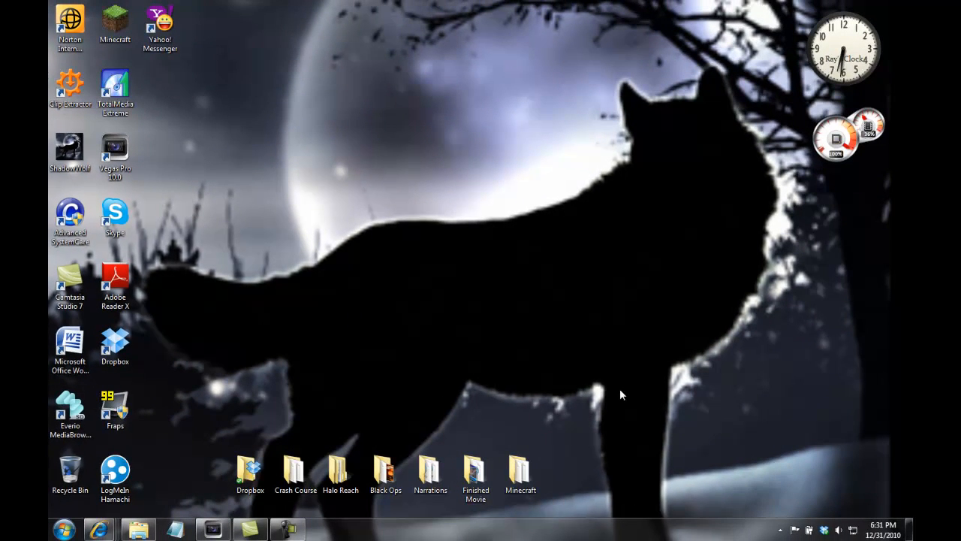
Reopen Finished Movie and show the details of the Crash Course Pt 1 and Crash Course 2 videos.
{"action": "left_click", "coordinate": [475, 474]}
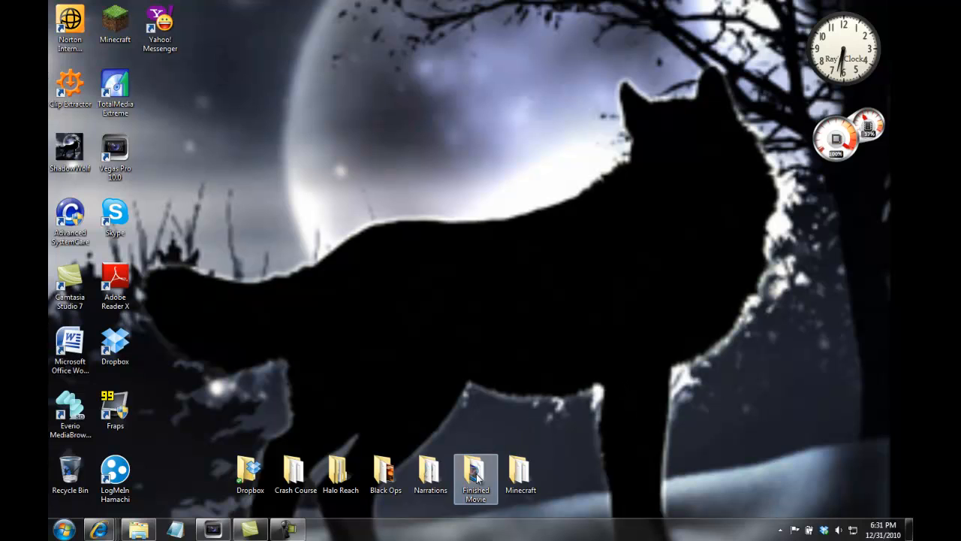
{"action": "double_click", "coordinate": [474, 473]}
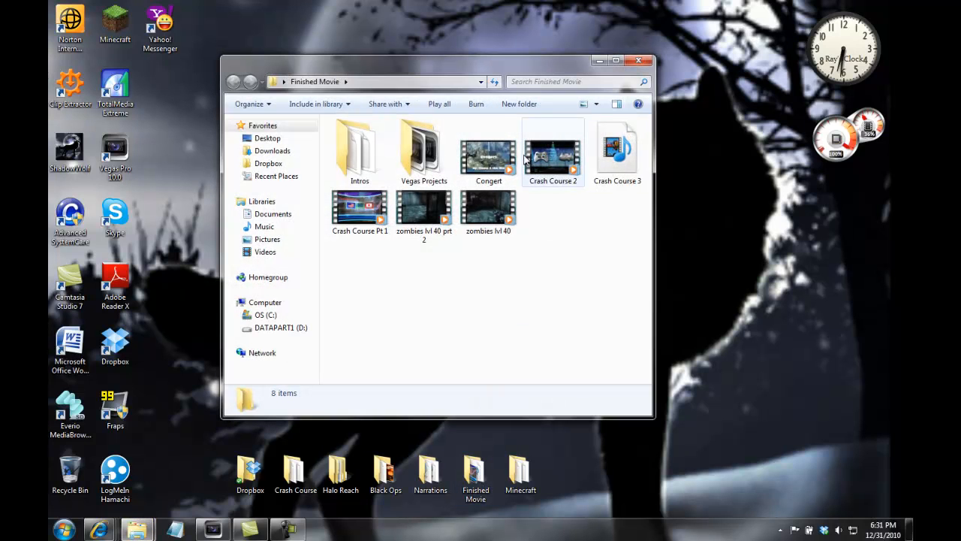
{"action": "left_click", "coordinate": [361, 213]}
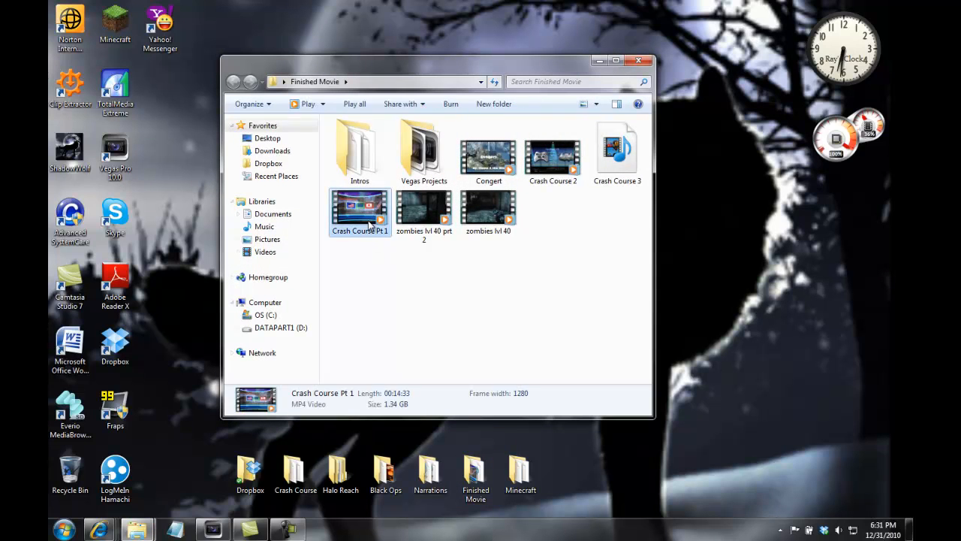
{"action": "mouse_move", "coordinate": [360, 213]}
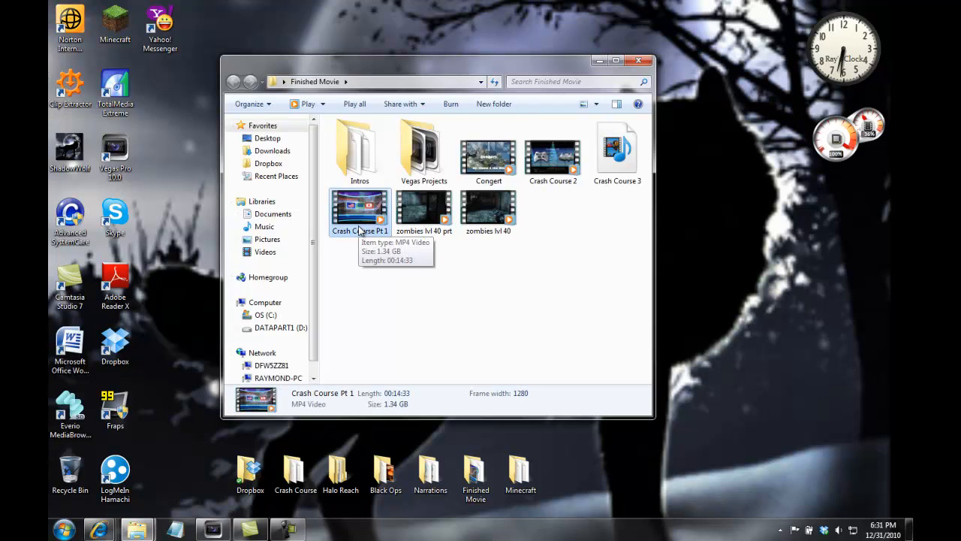
{"action": "left_click", "coordinate": [553, 151]}
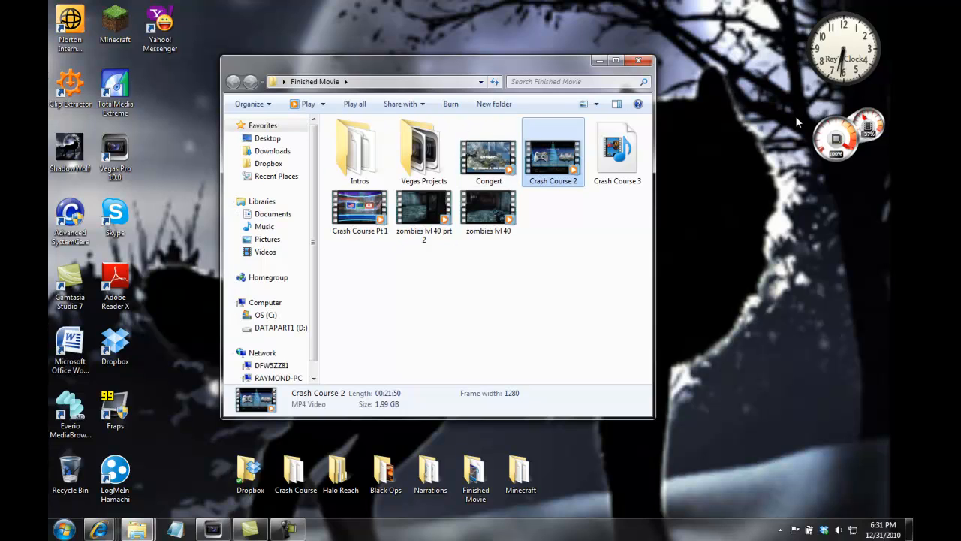
{"action": "mouse_move", "coordinate": [724, 149]}
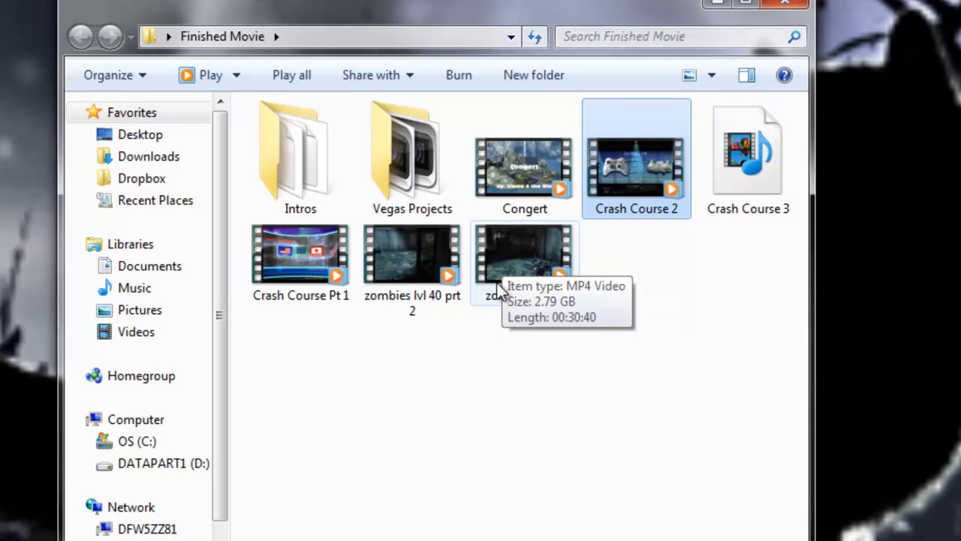
{"action": "mouse_move", "coordinate": [492, 291]}
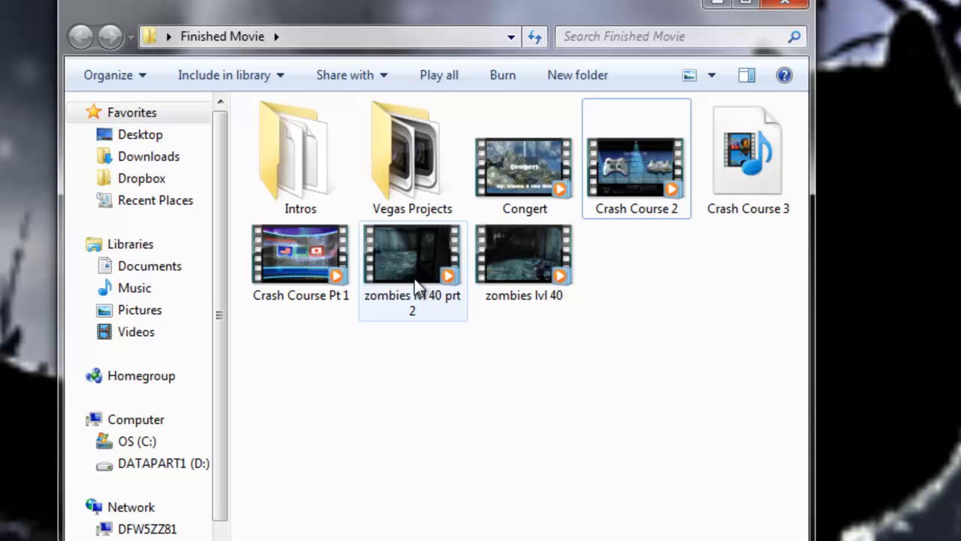
{"action": "mouse_move", "coordinate": [403, 252]}
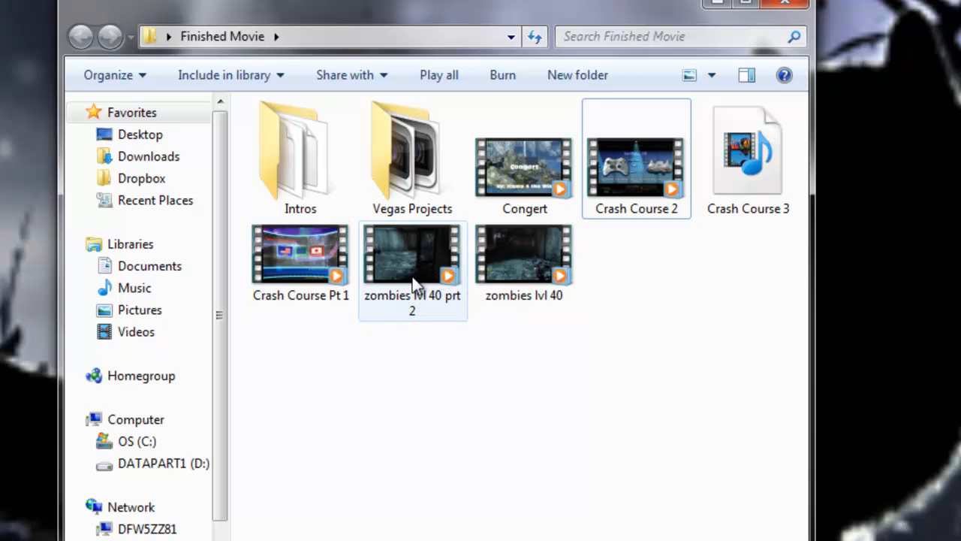
{"action": "mouse_move", "coordinate": [439, 414]}
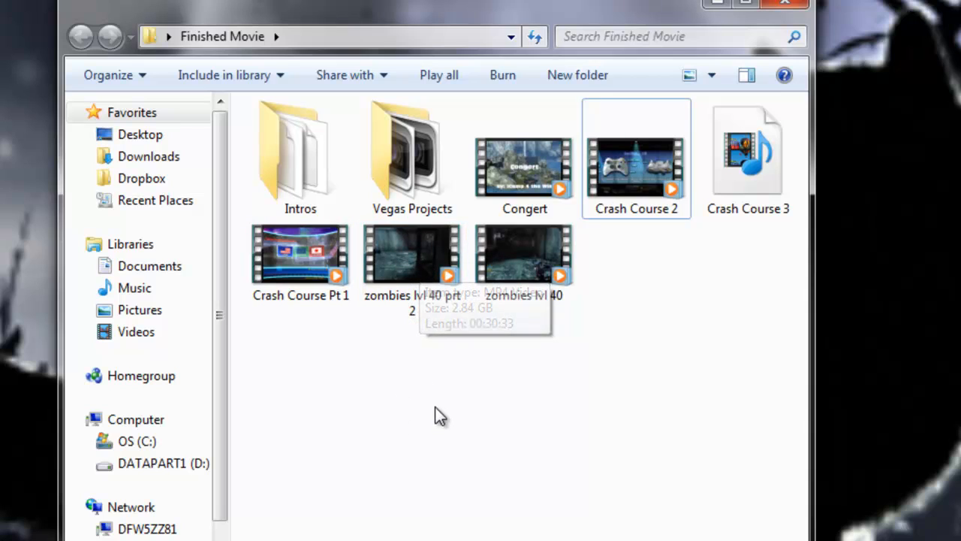
{"action": "mouse_move", "coordinate": [432, 451]}
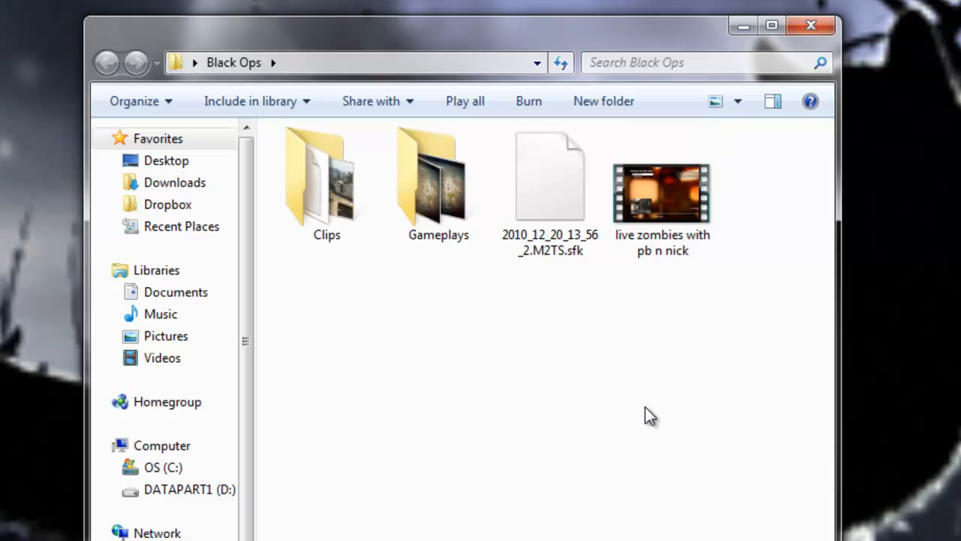
{"action": "mouse_move", "coordinate": [712, 382]}
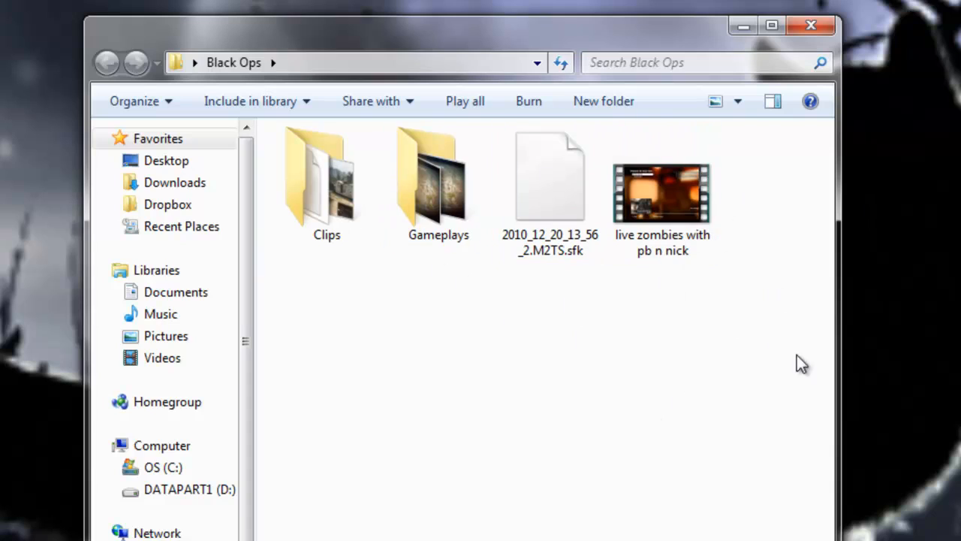
{"action": "mouse_move", "coordinate": [751, 243]}
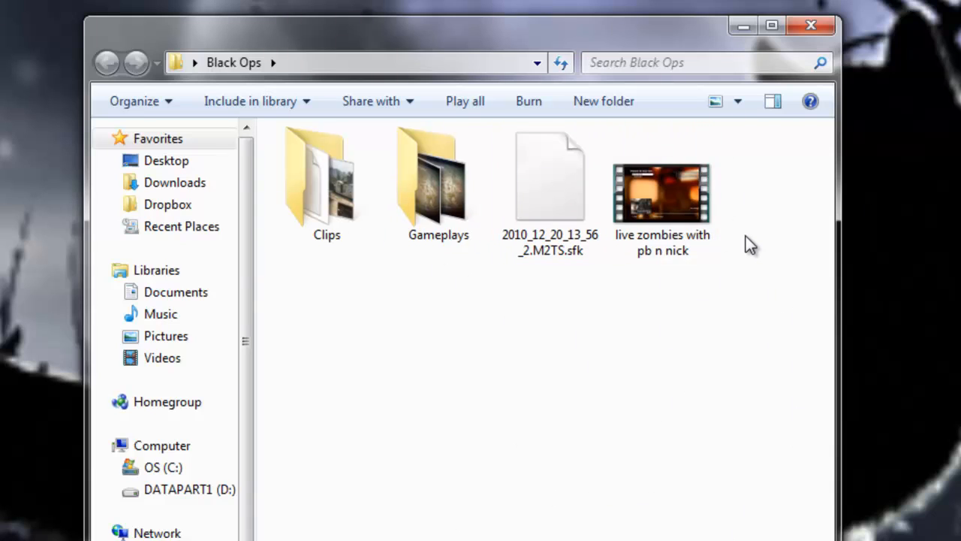
Select the live zombies with pb n nick video in Black Ops to show its length and size.
{"action": "left_click", "coordinate": [661, 192]}
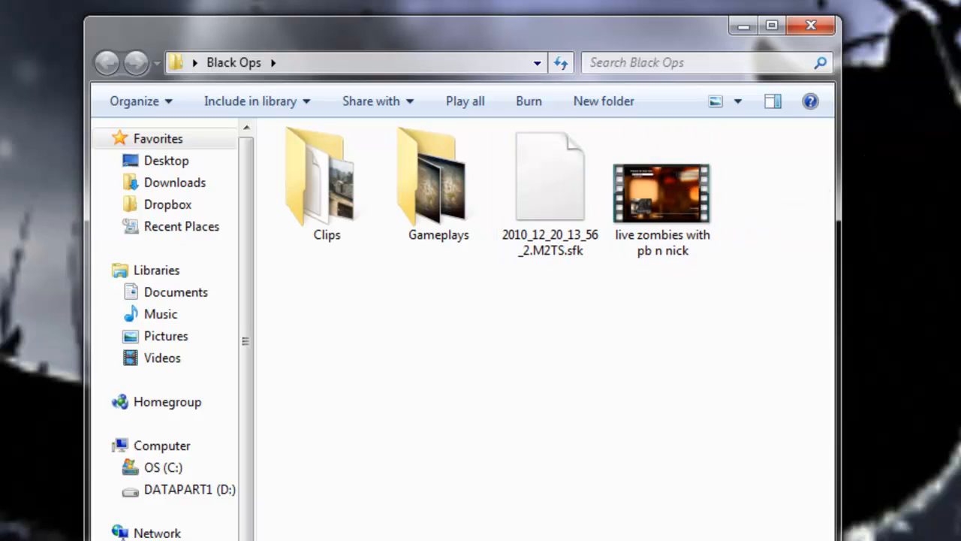
{"action": "mouse_move", "coordinate": [730, 219]}
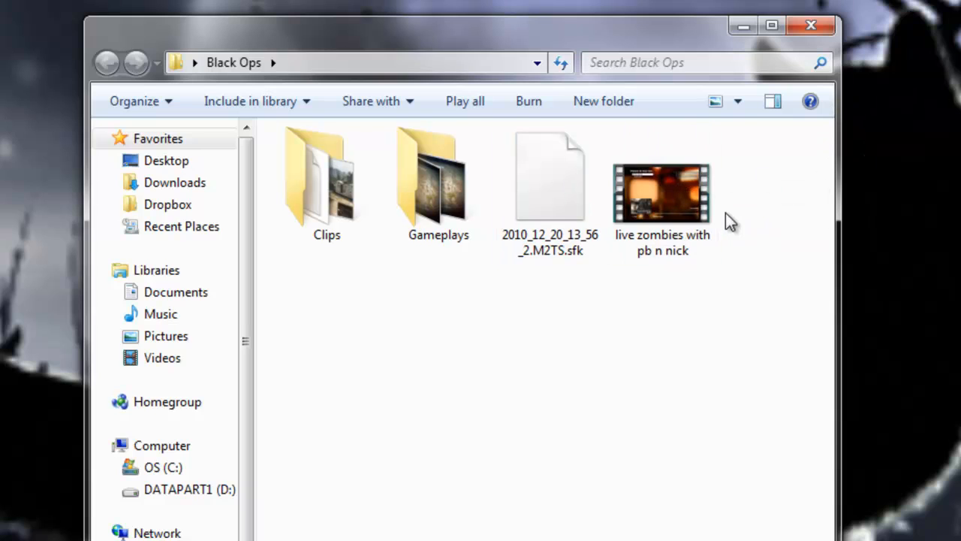
{"action": "left_click", "coordinate": [661, 192]}
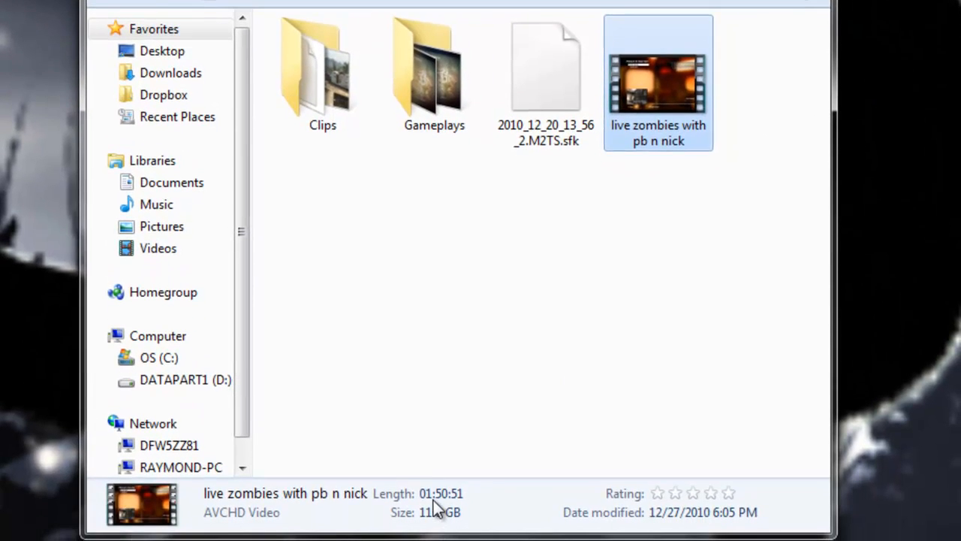
{"action": "mouse_move", "coordinate": [742, 21]}
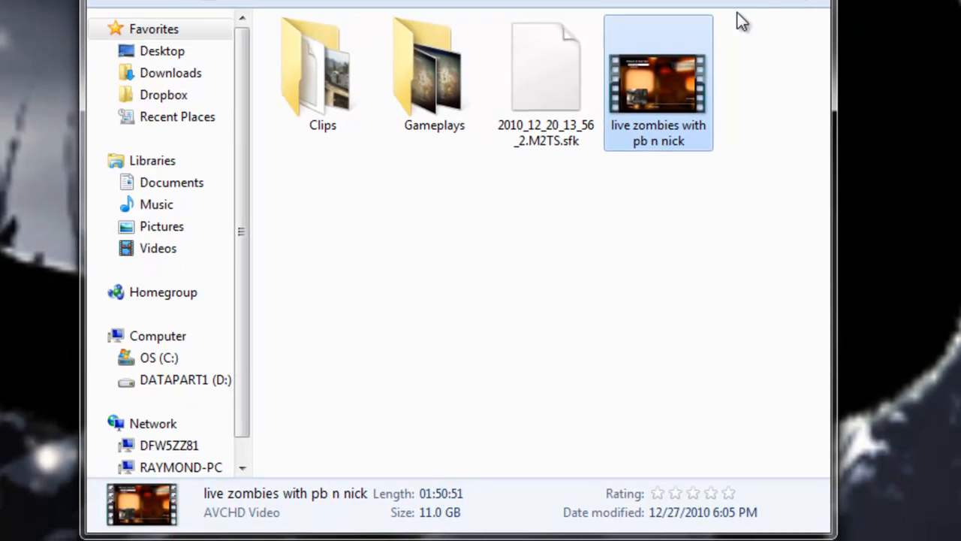
{"action": "mouse_move", "coordinate": [657, 63]}
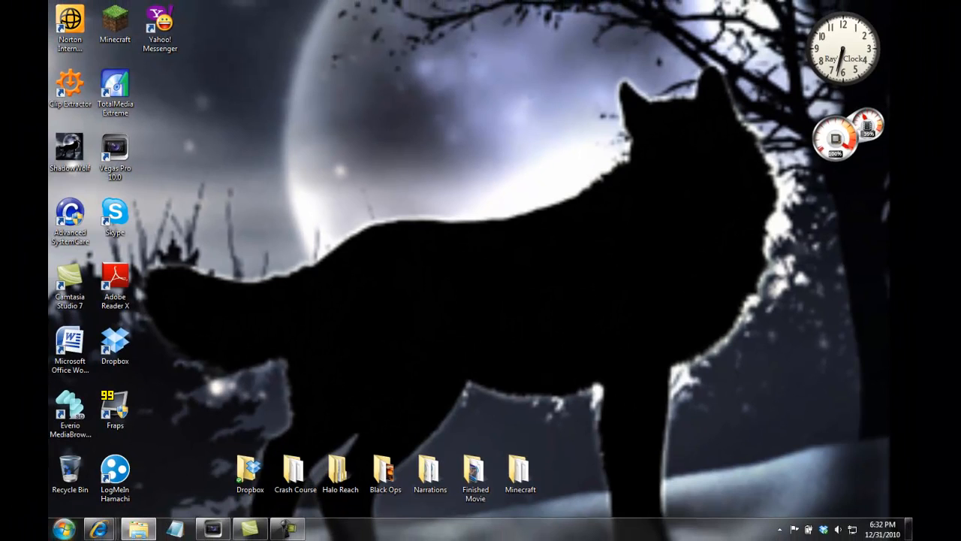
{"action": "mouse_move", "coordinate": [462, 309]}
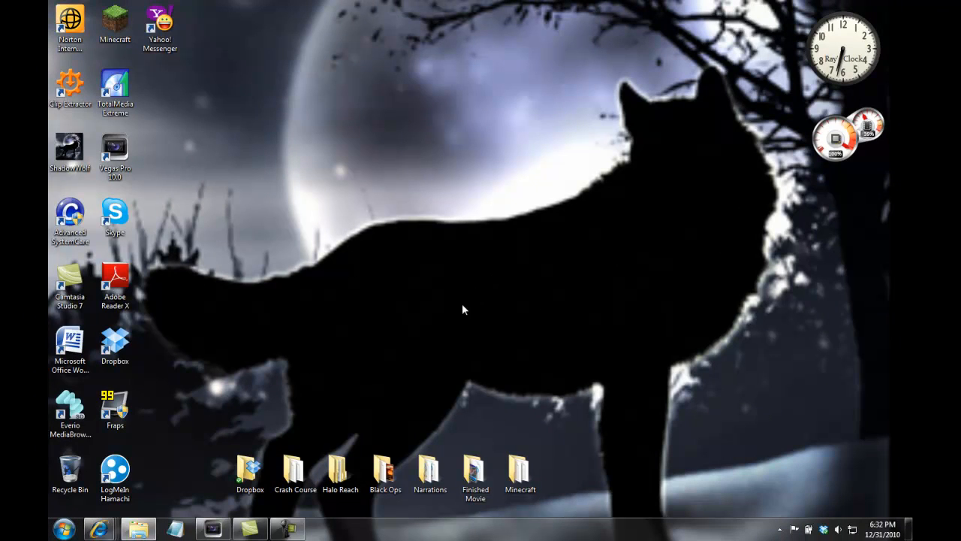
{"action": "mouse_move", "coordinate": [663, 373]}
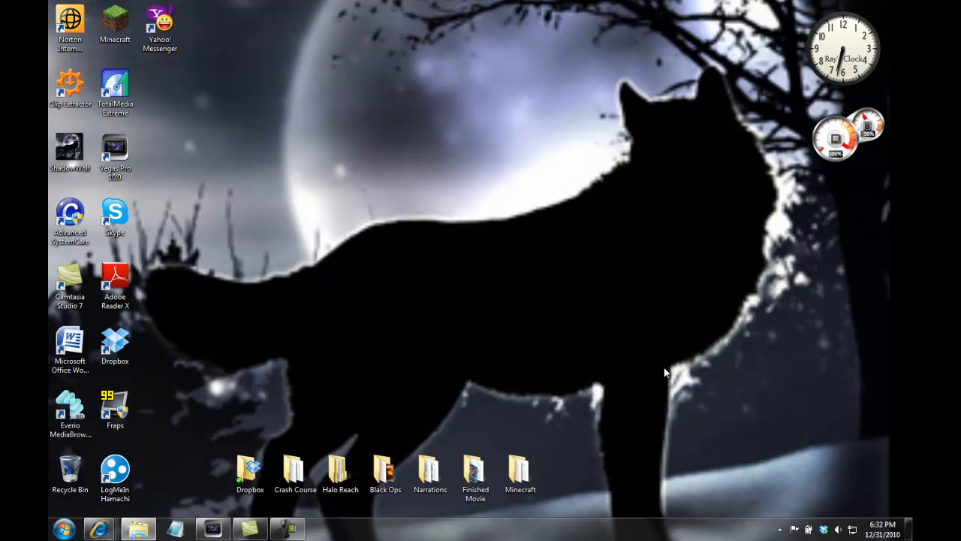
{"action": "mouse_move", "coordinate": [364, 495]}
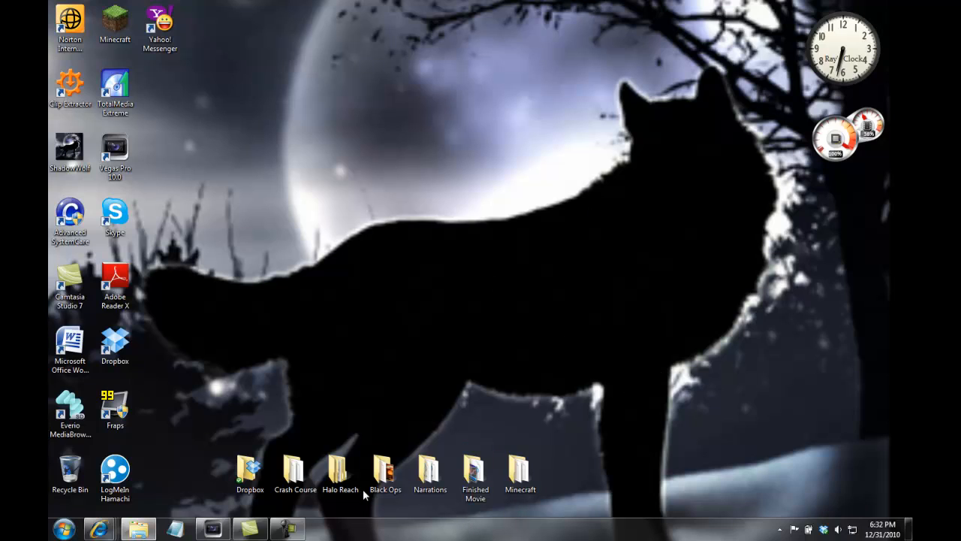
{"action": "left_click", "coordinate": [249, 474]}
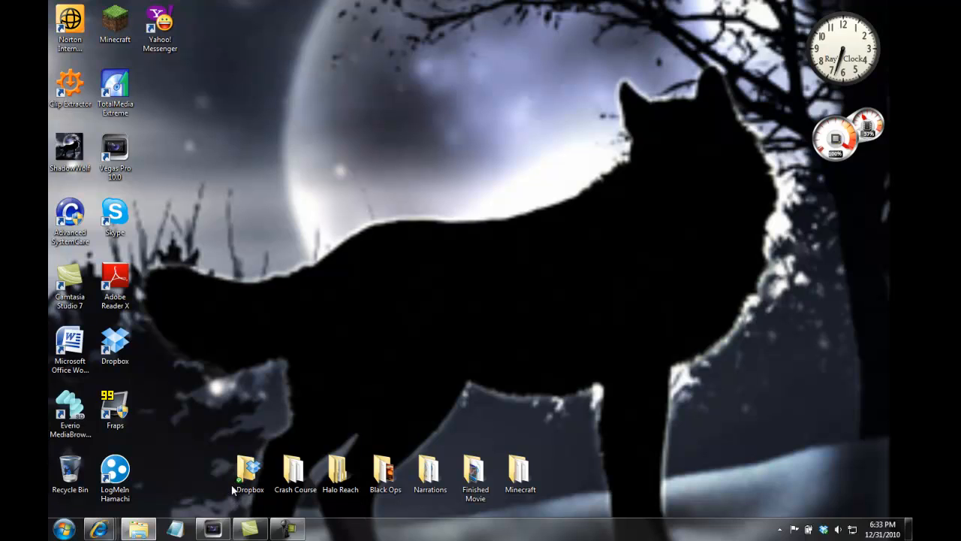
{"action": "left_click", "coordinate": [70, 409]}
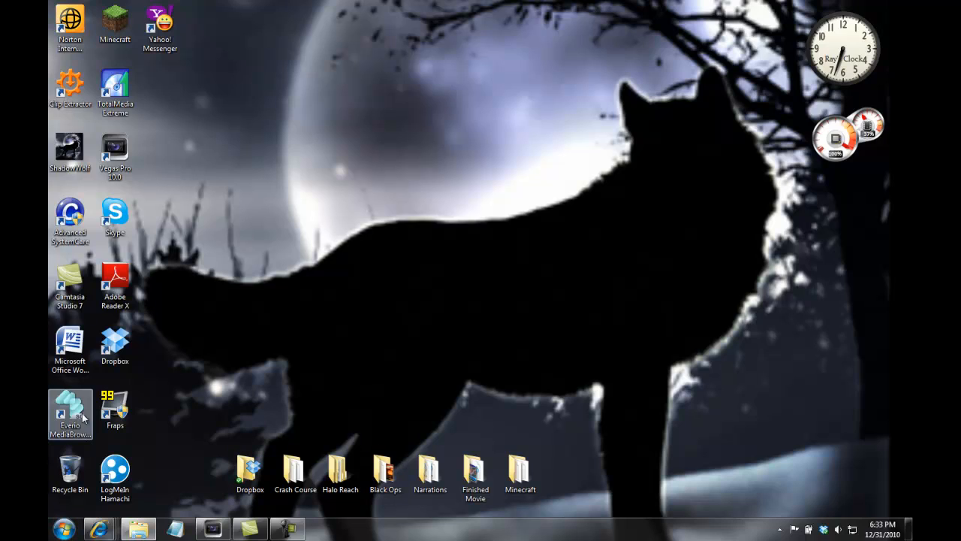